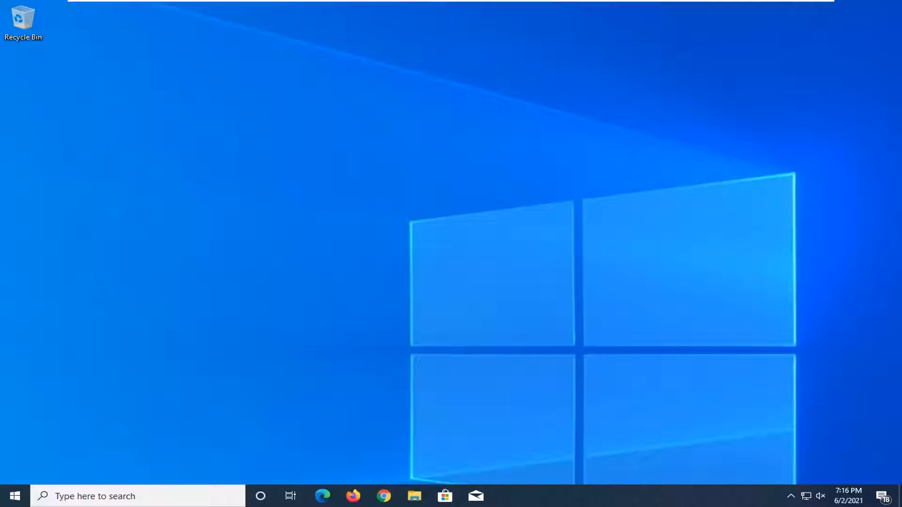
mouse_move(579, 281)
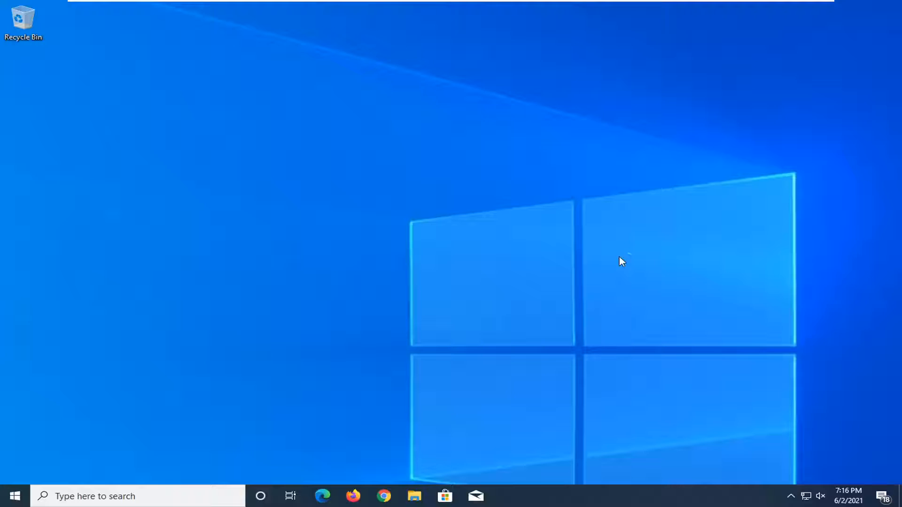
Launch Chrome maximized and go to support.lenovo.com/in/en/downloads/ds500481.
left_click(383, 496)
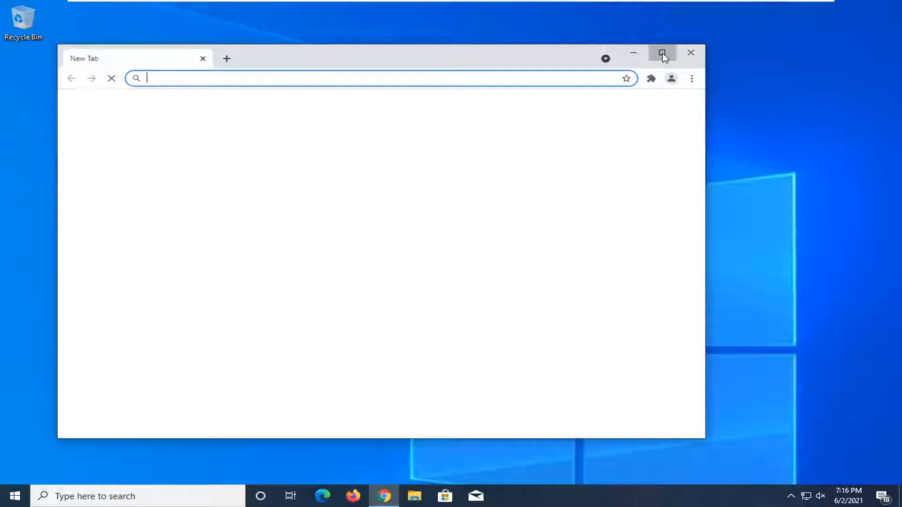
left_click(662, 53)
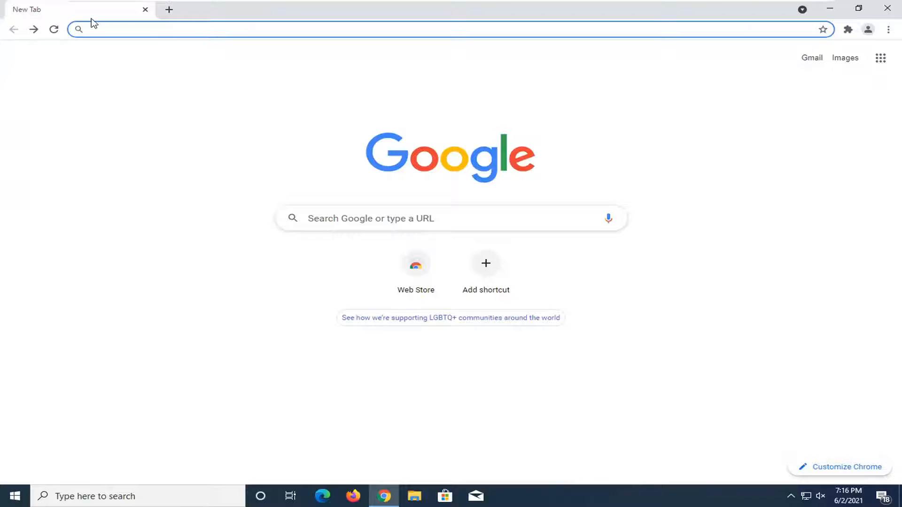
type("support.lenovo.com/in/en/downloads/ds500481")
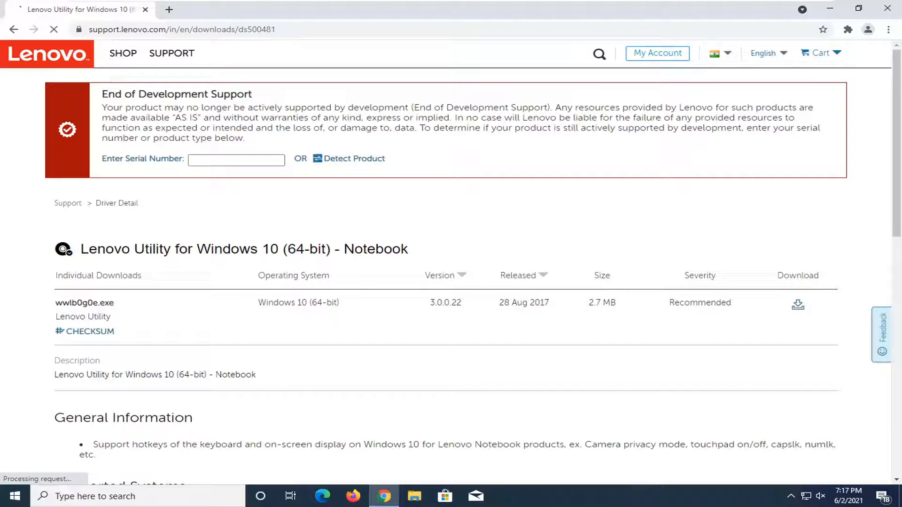
Review the driver detail page and download the wwlb0g0e.exe installer.
scroll("down", 3)
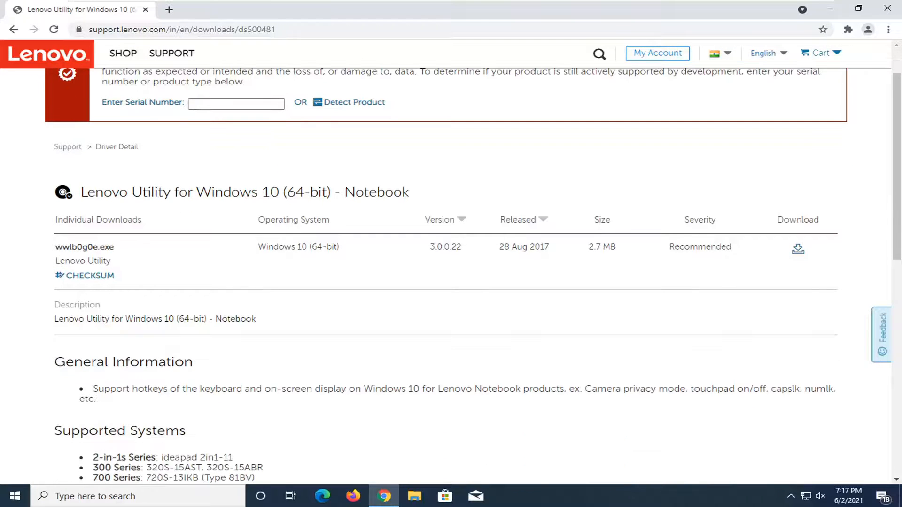
scroll("down", 3)
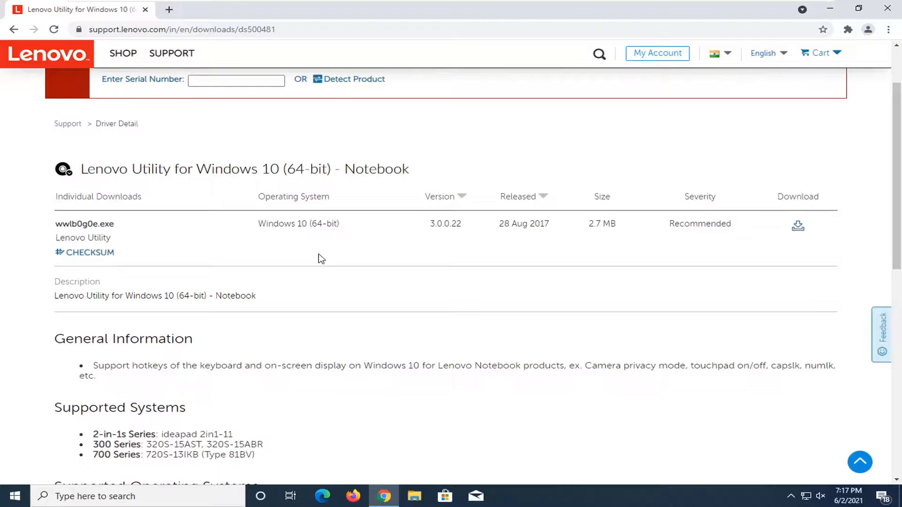
scroll("down", 3)
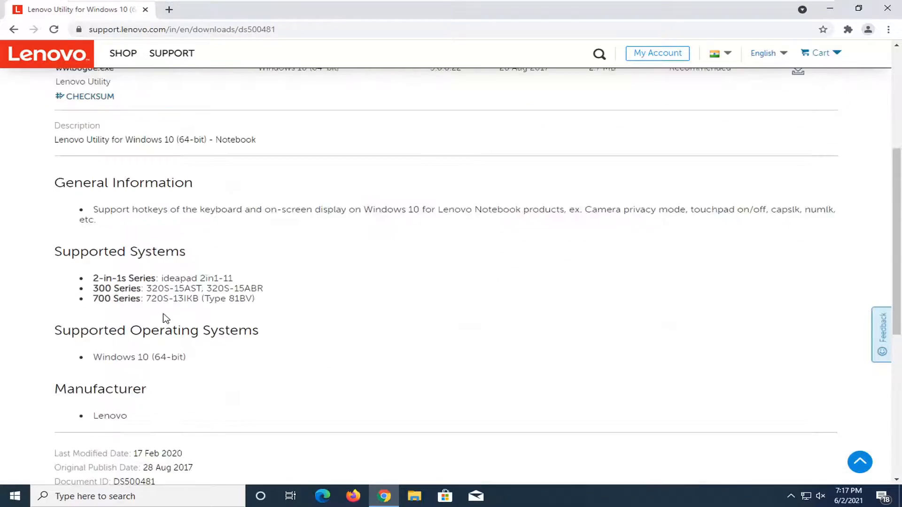
scroll("up", 3)
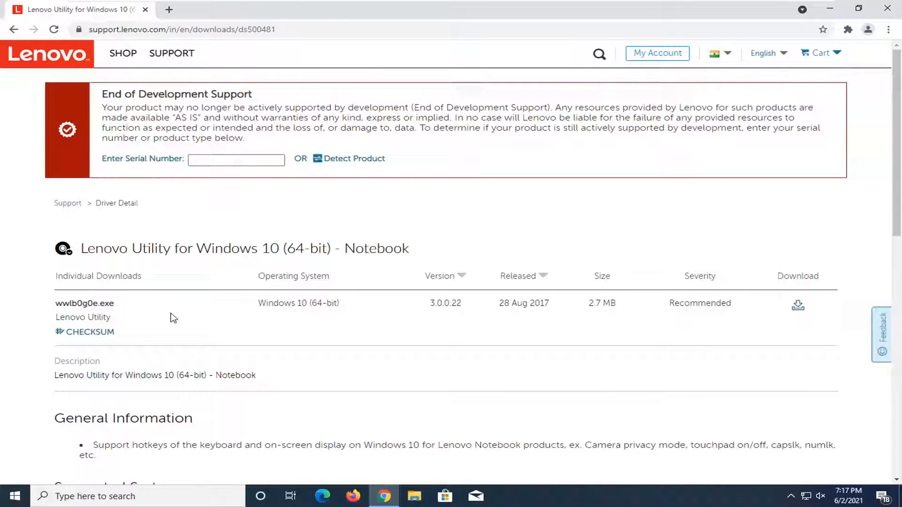
mouse_move(812, 310)
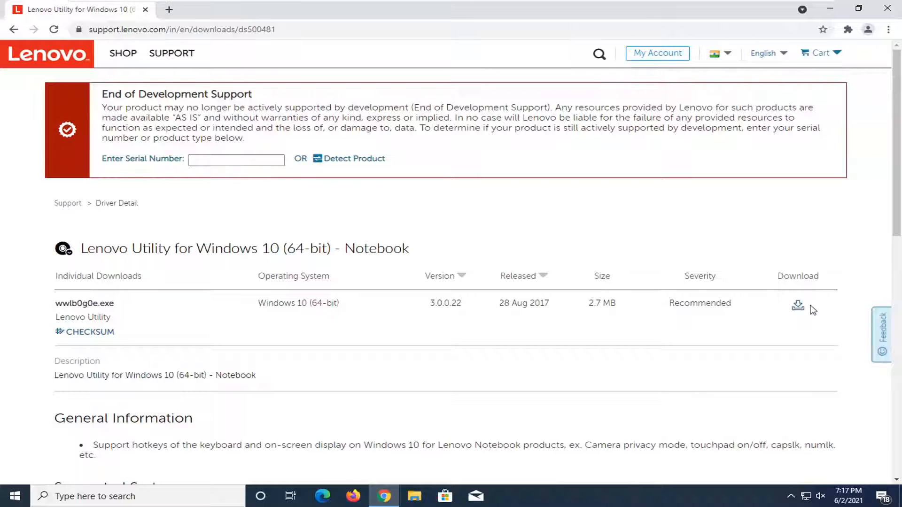
left_click(797, 305)
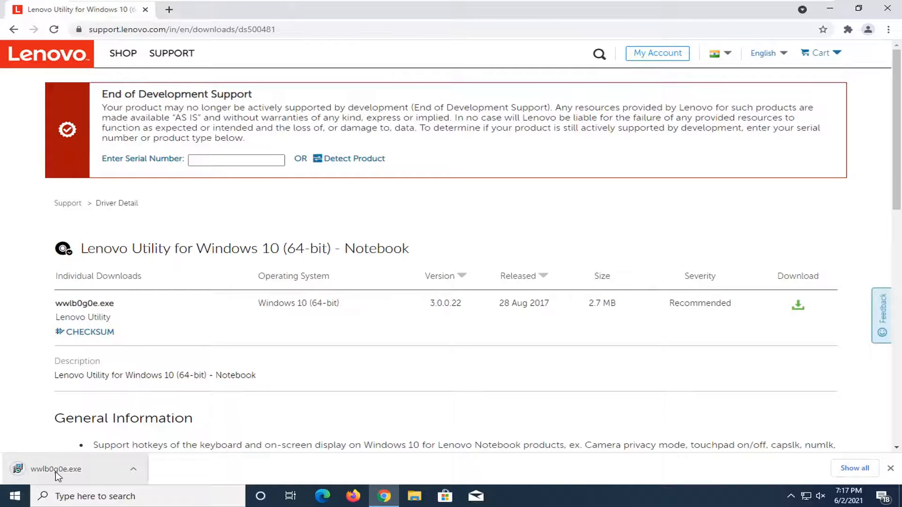
Run wwlb0g0e.exe from Chrome's downloads and grant User Account Control permission.
left_click(55, 469)
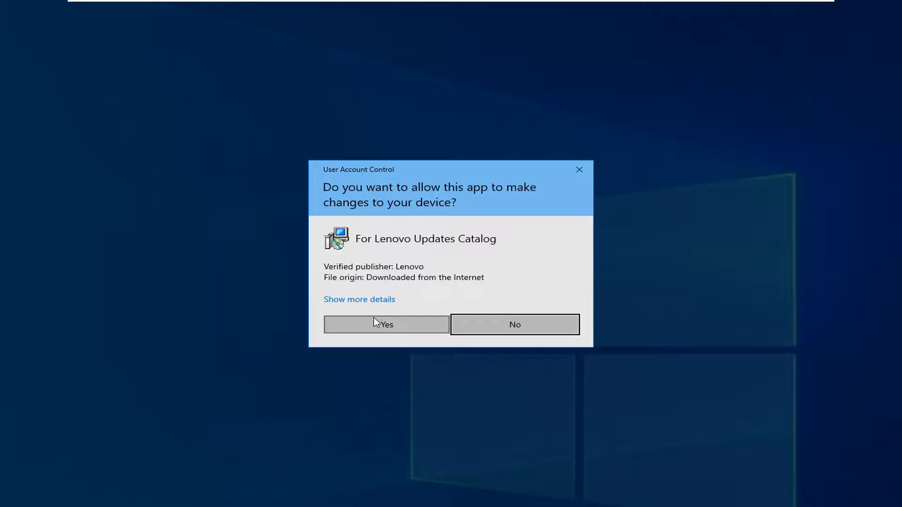
left_click(386, 324)
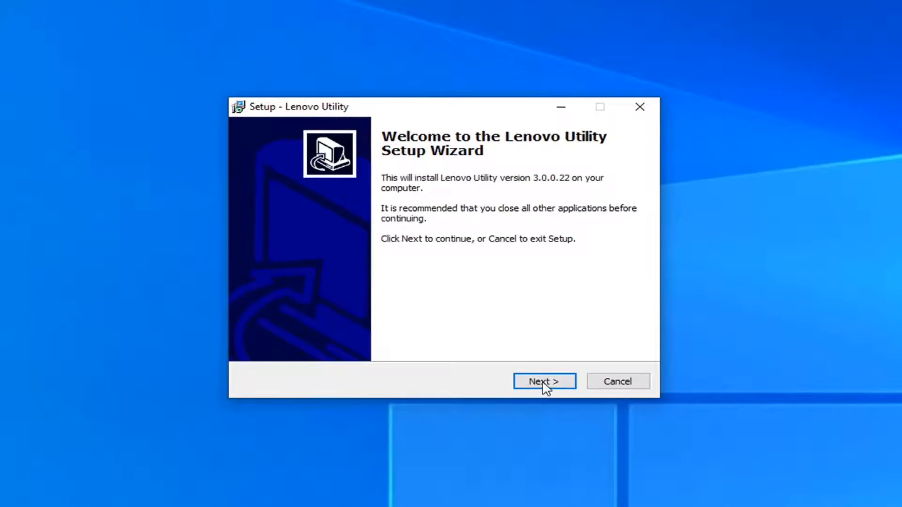
Step through the wizard accepting the license, install Lenovo Utility 3.0.0.22, and finish without launching it.
left_click(543, 381)
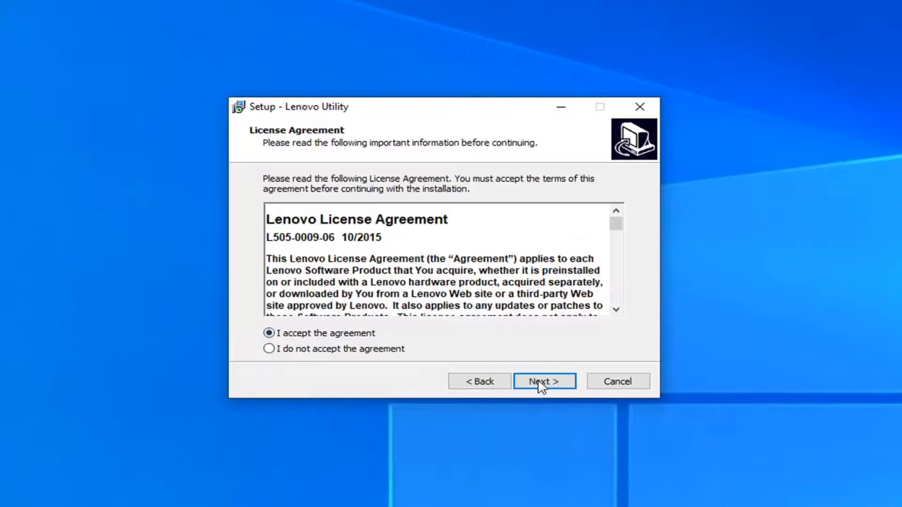
left_click(544, 381)
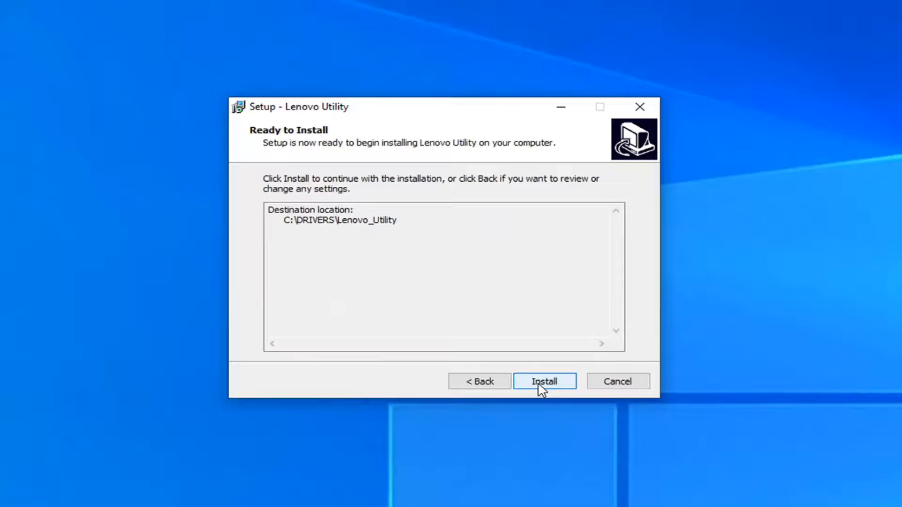
left_click(544, 380)
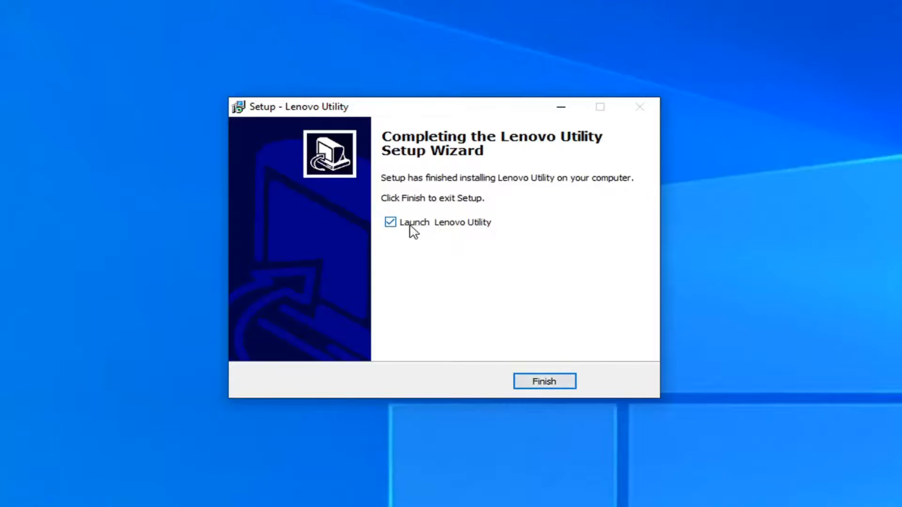
left_click(390, 223)
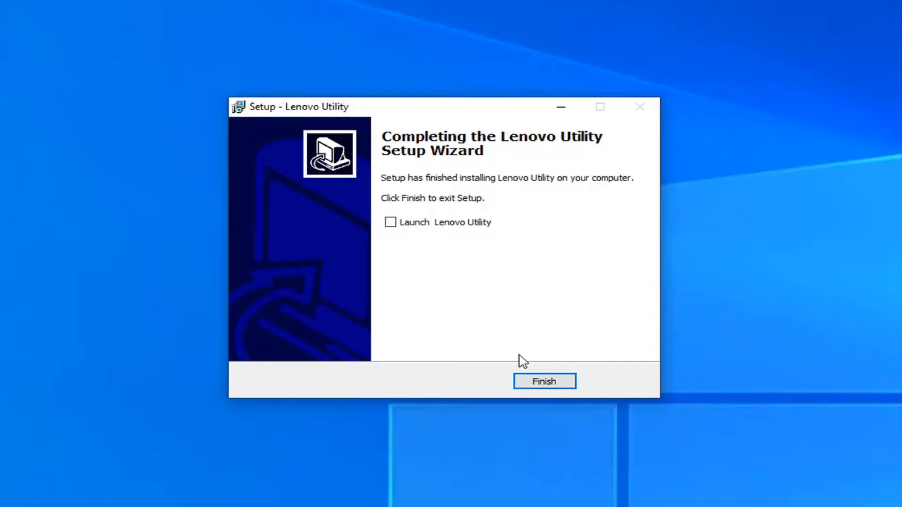
left_click(543, 381)
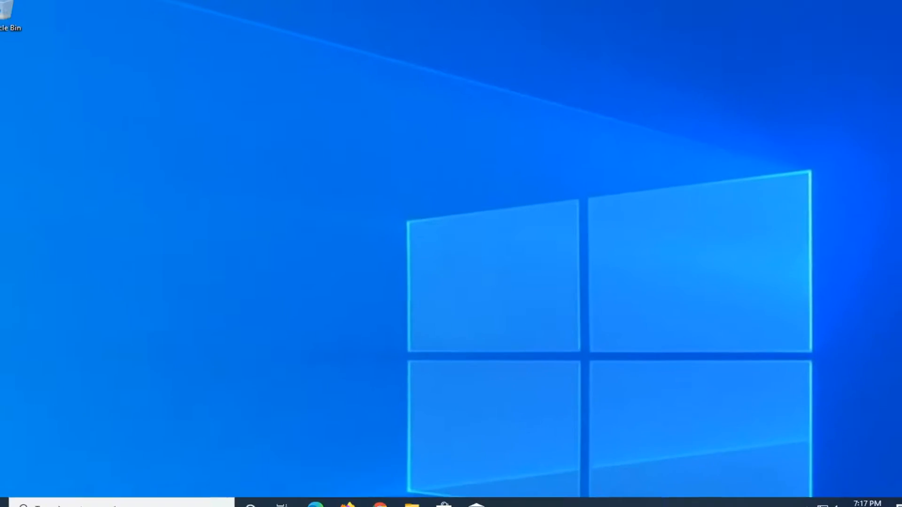